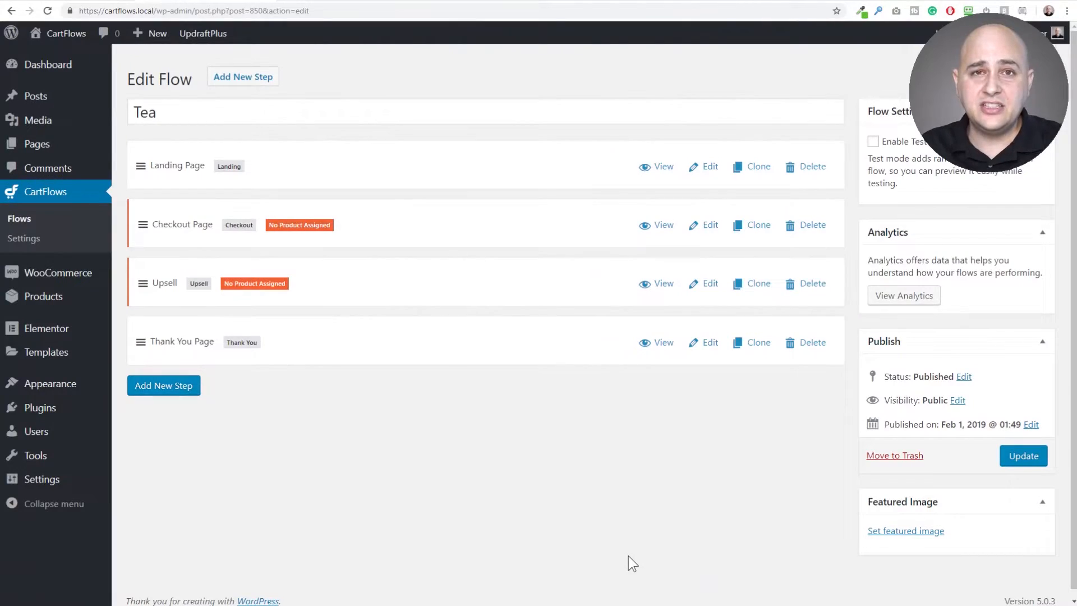
pyautogui.moveTo(350, 431)
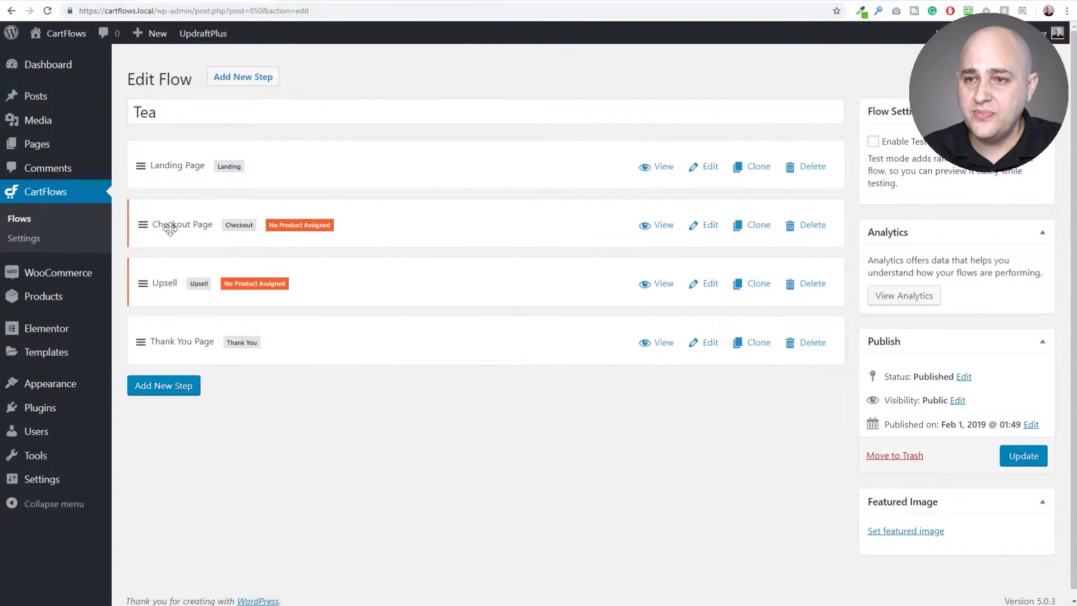
# - Edit the Checkout Page step in the Tea flow
pyautogui.click(710, 224)
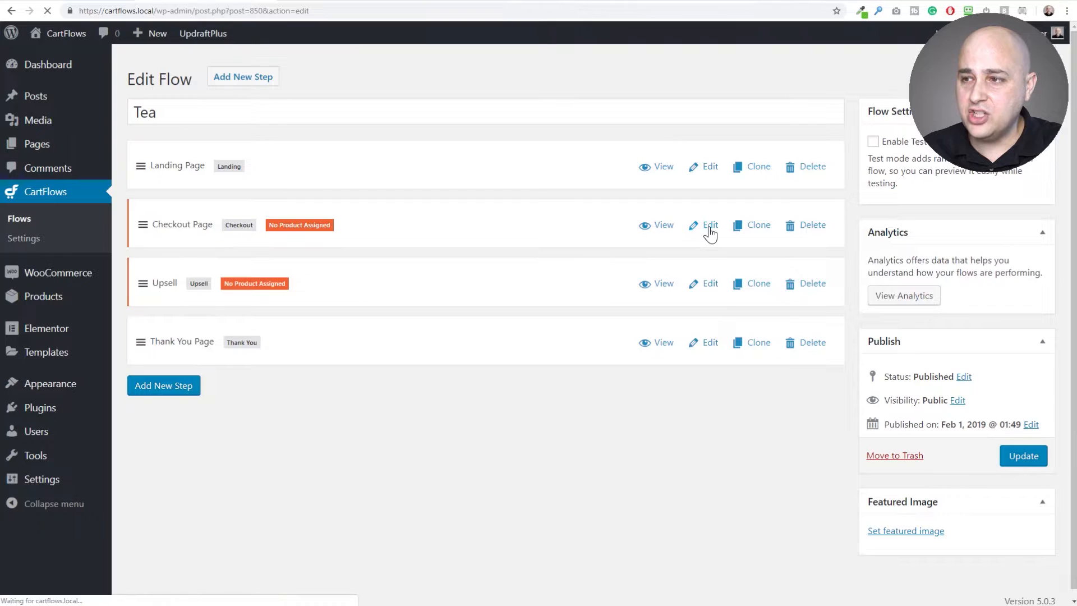
# - Scroll the checkout step editor down to the Checkout Layout billing and shipping fields
pyautogui.click(710, 224)
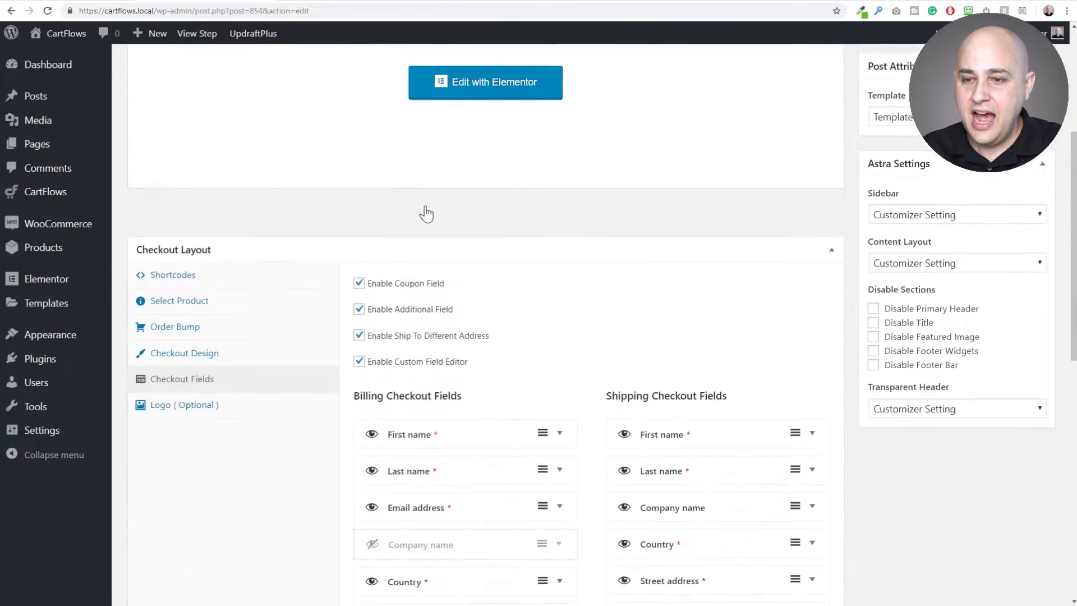
pyautogui.scroll(-3)
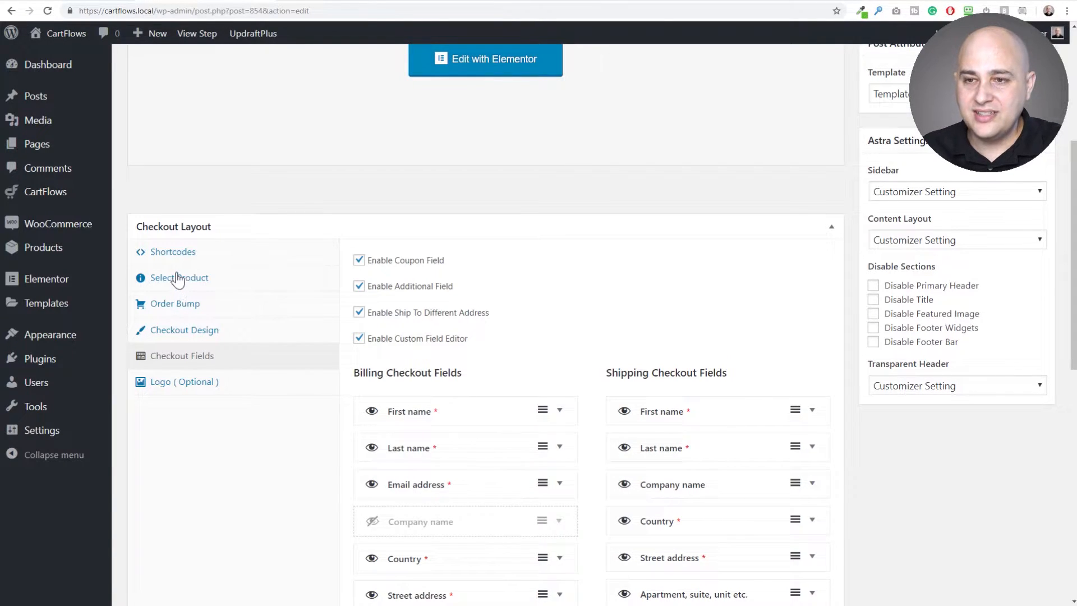
# - On the Select Product tab, enable Product Options and Quantity, then update the step
pyautogui.click(180, 278)
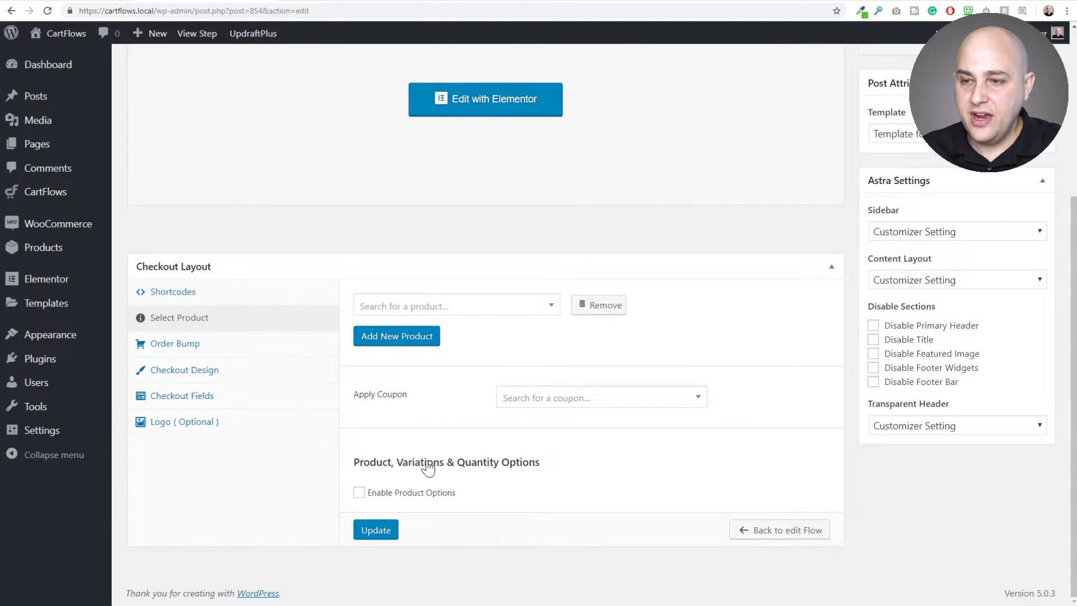
pyautogui.moveTo(540, 467)
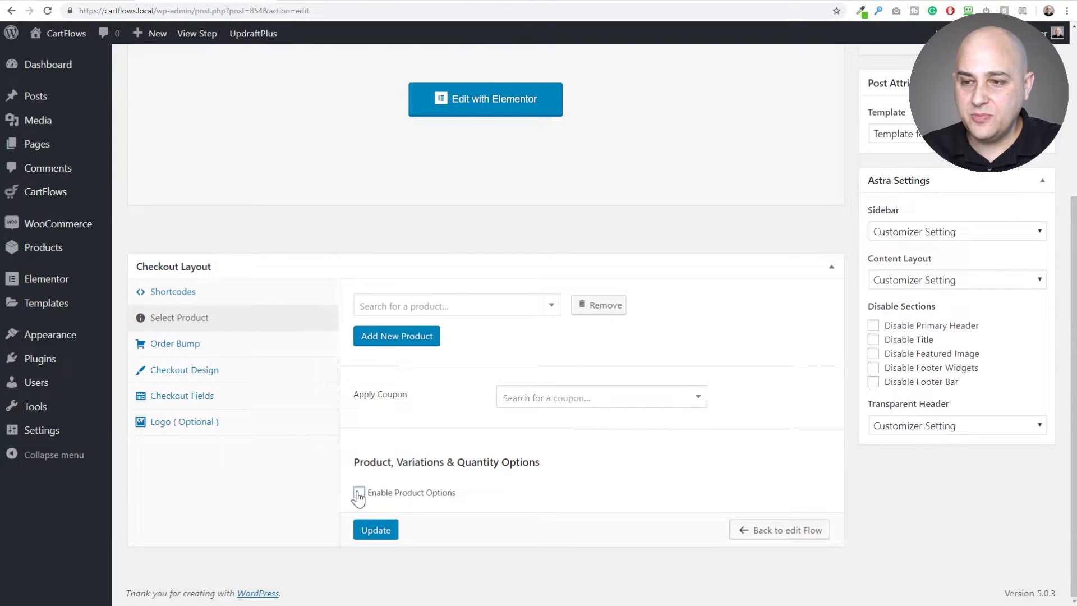
pyautogui.click(358, 496)
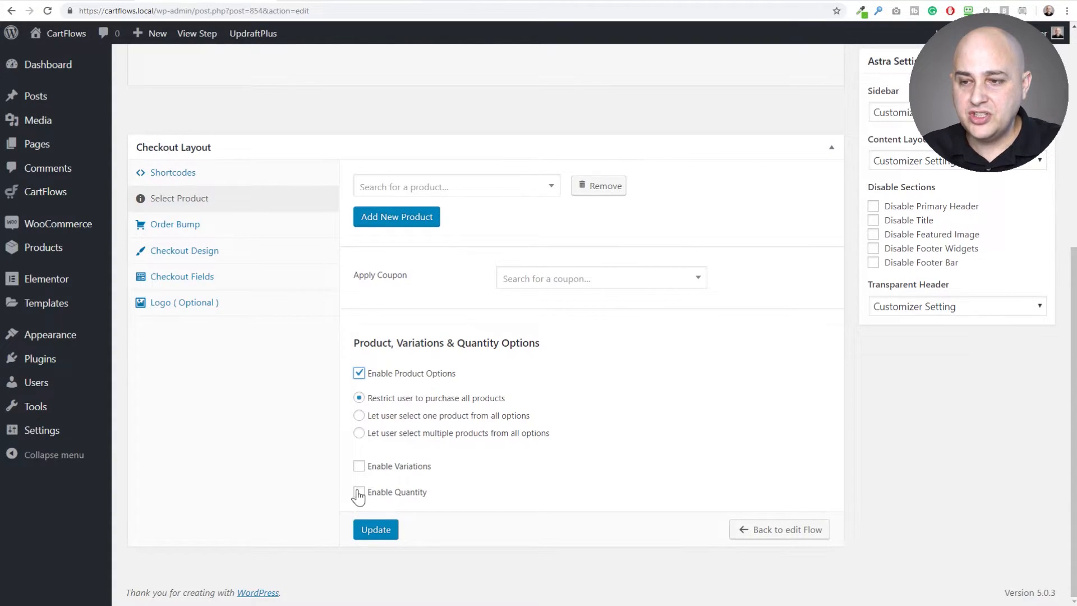
pyautogui.click(358, 492)
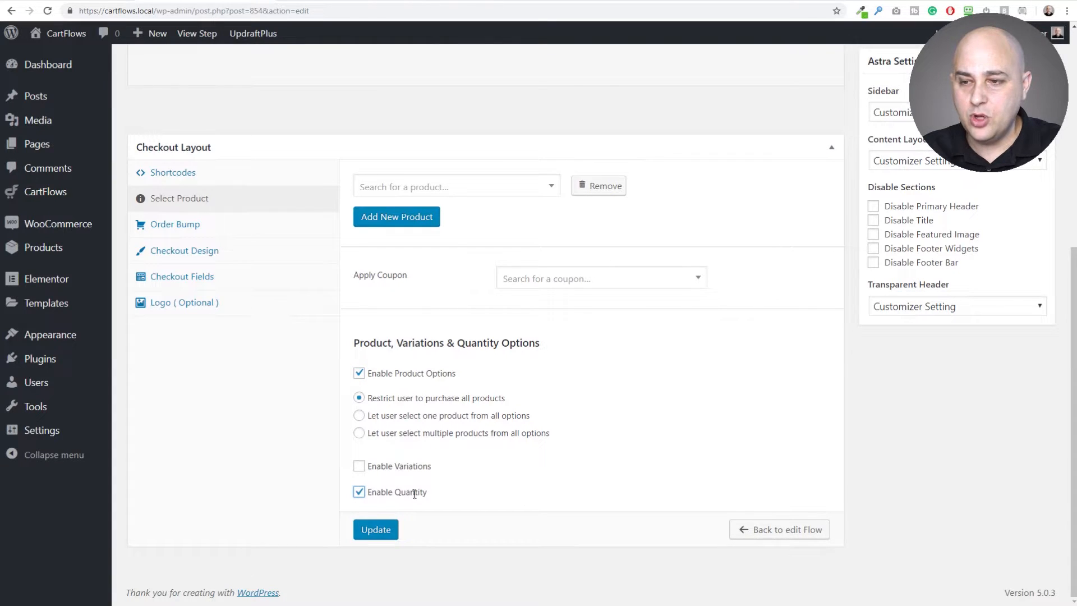
pyautogui.click(375, 529)
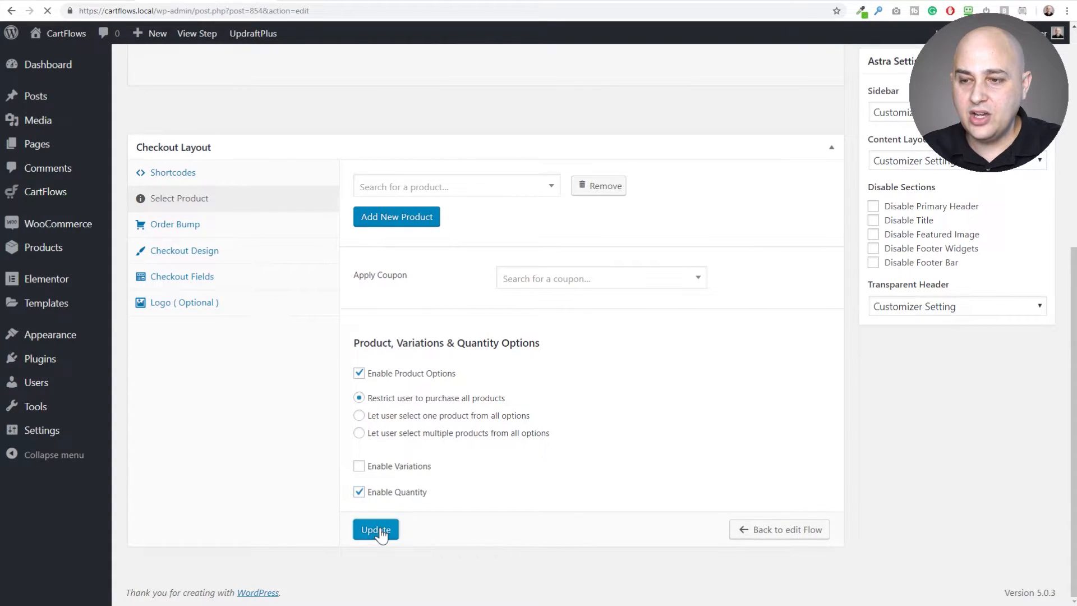
pyautogui.click(375, 530)
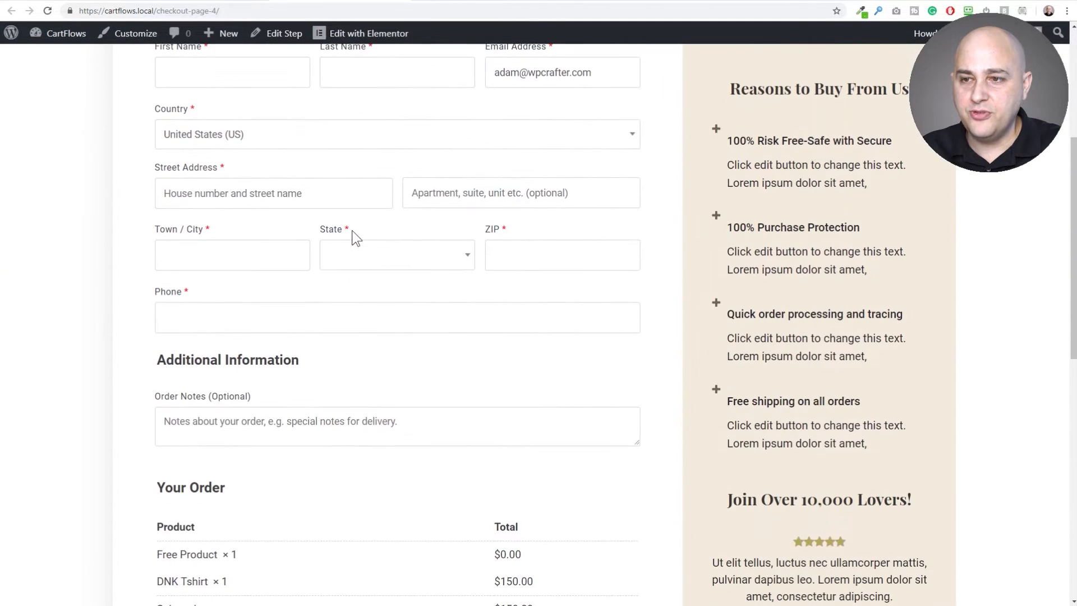
# - Scroll the live checkout to Your Order: Free Product and DNK Tshirt totalling $150.00
pyautogui.scroll(-3)
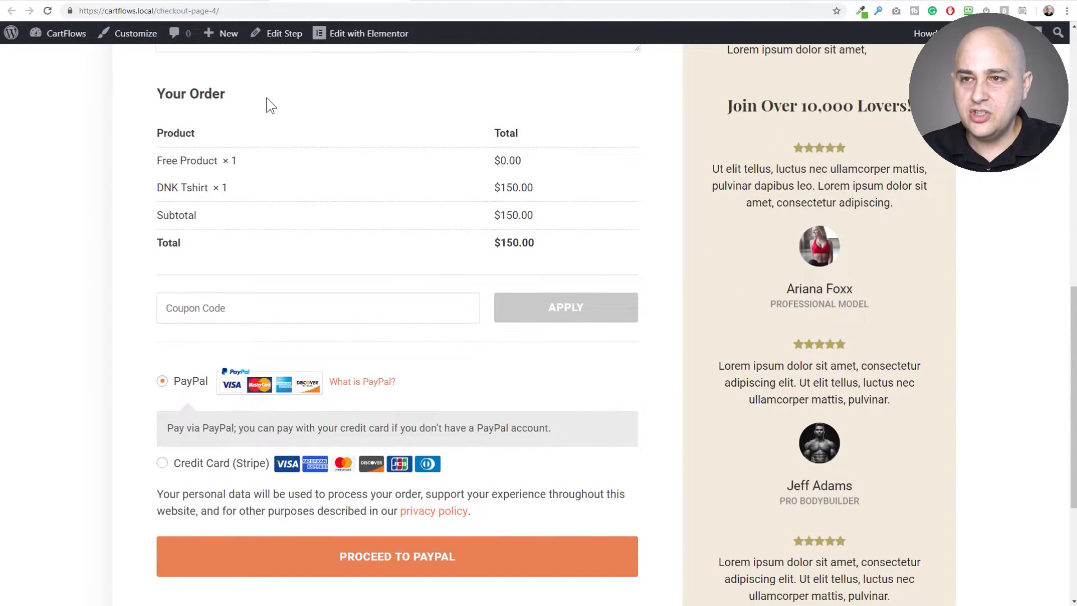
pyautogui.scroll(-3)
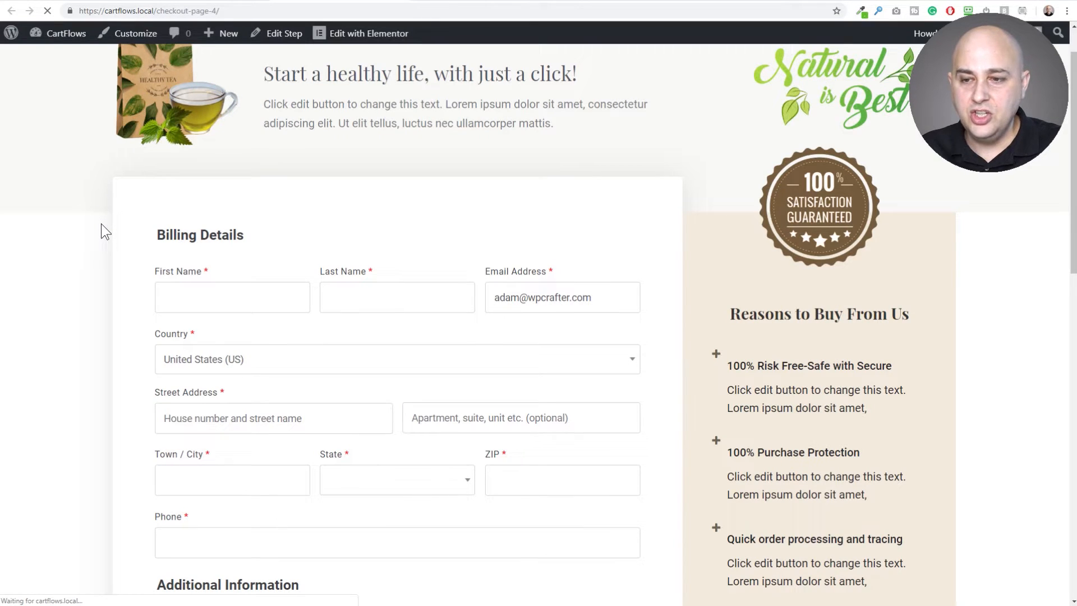
# - Raise the DNK Tshirt quantity from 1 to 3, making the total $450.00
pyautogui.scroll(-3)
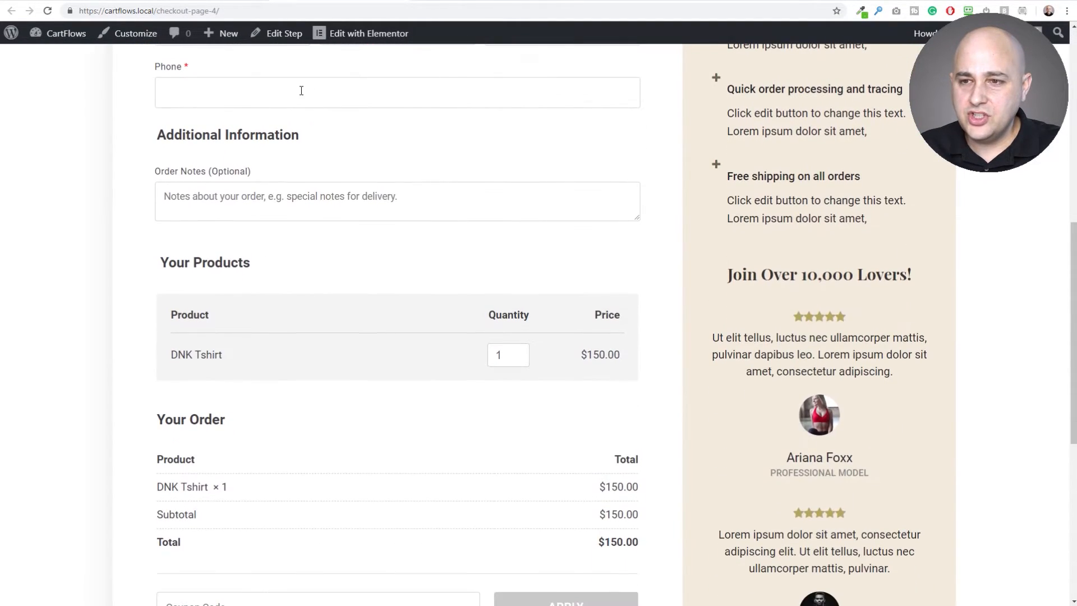
pyautogui.scroll(-3)
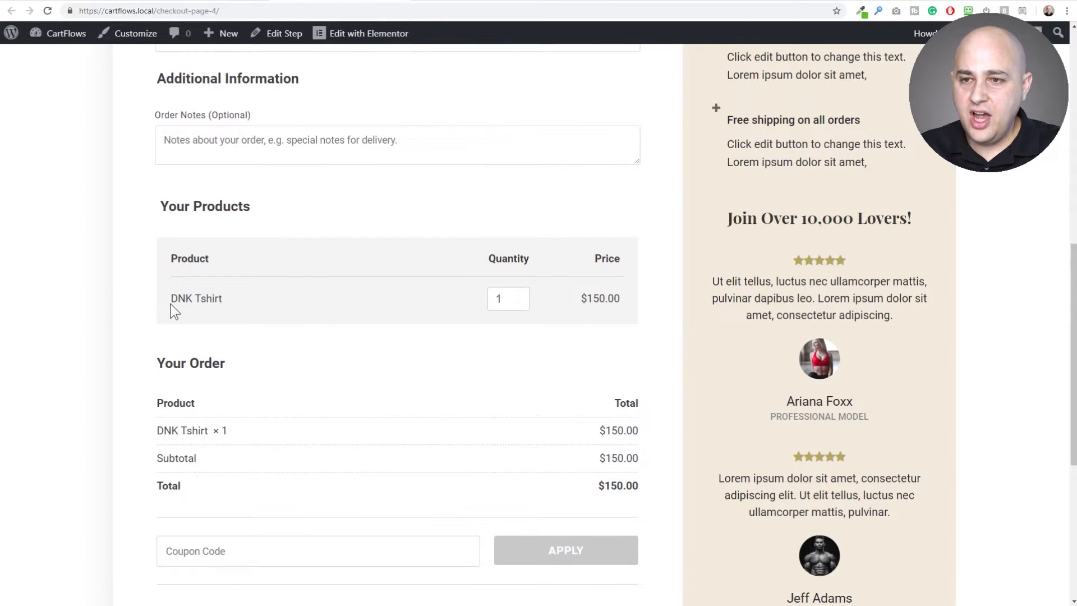
pyautogui.moveTo(191, 322)
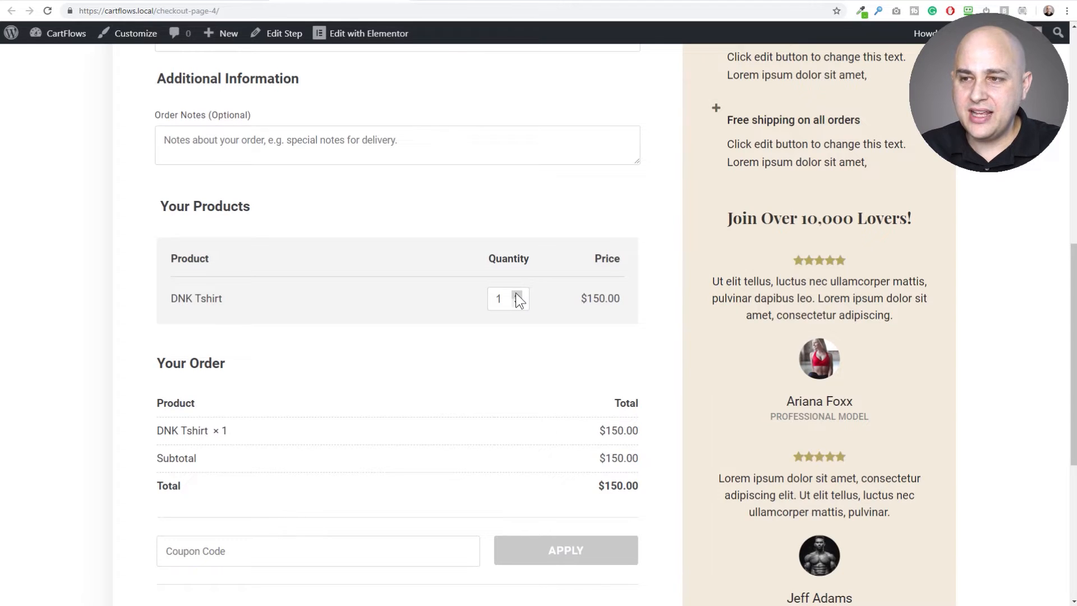
pyautogui.click(517, 294)
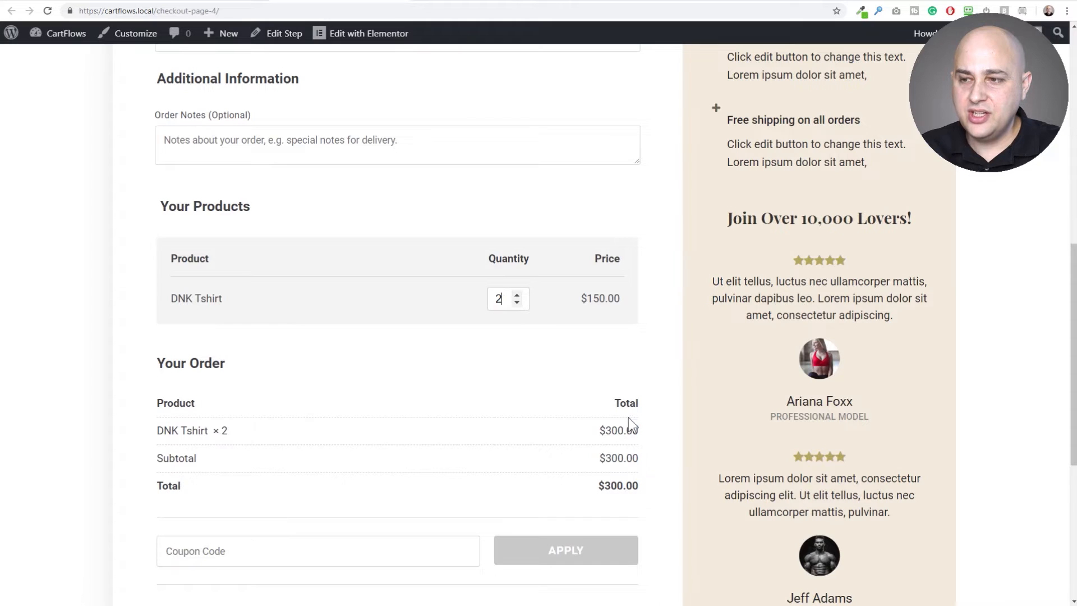
pyautogui.moveTo(516, 291)
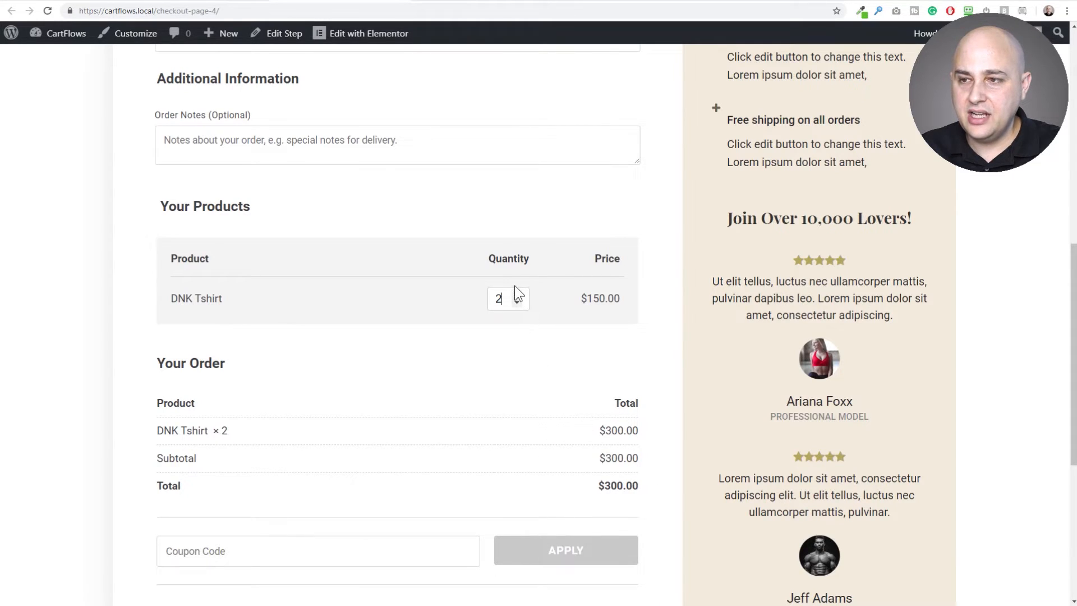
pyautogui.click(517, 294)
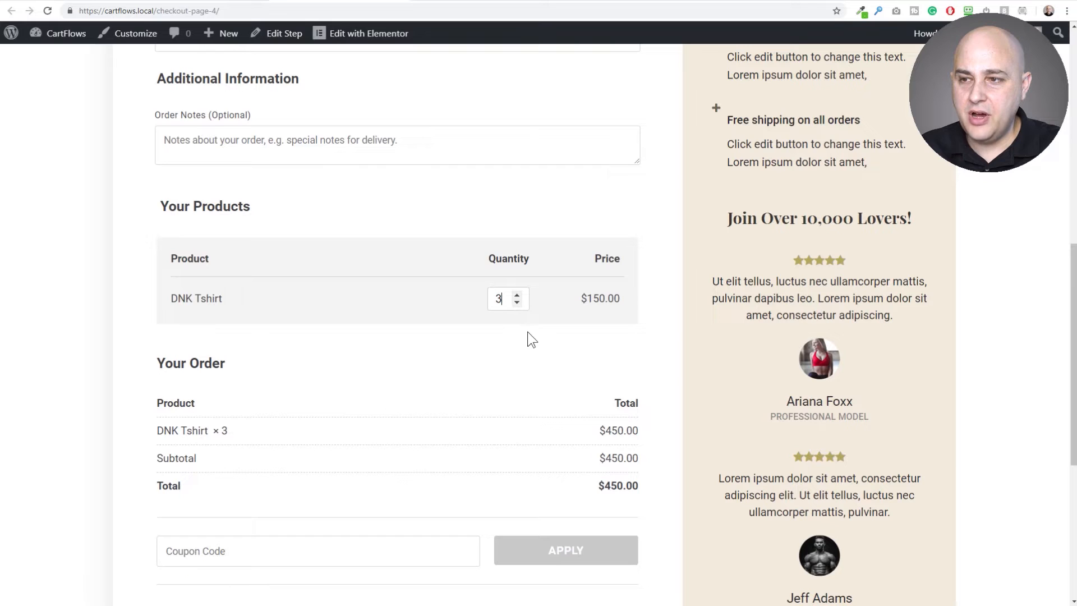
pyautogui.moveTo(436, 323)
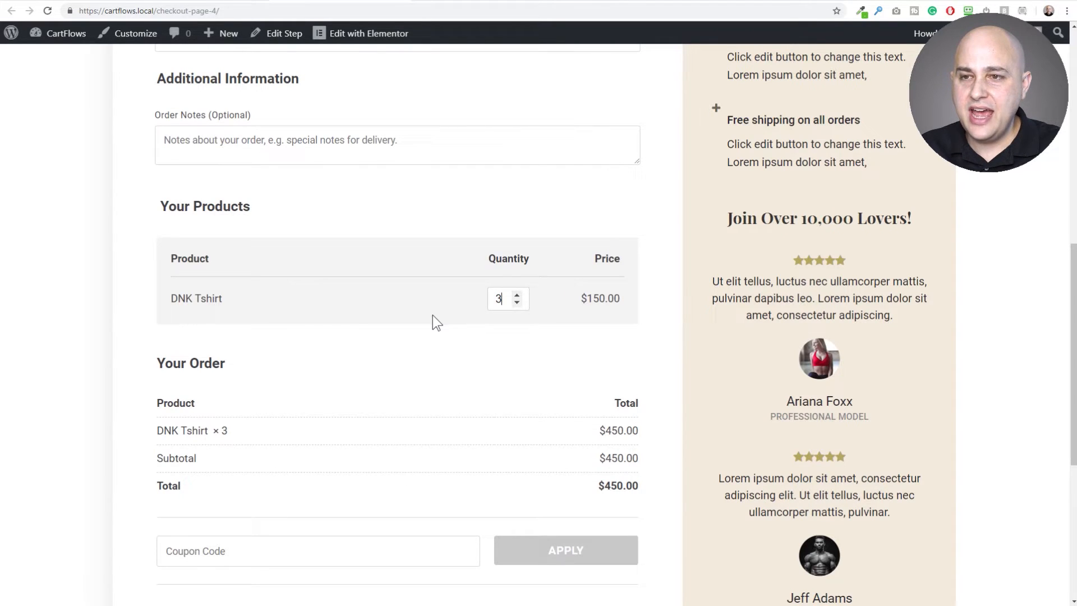